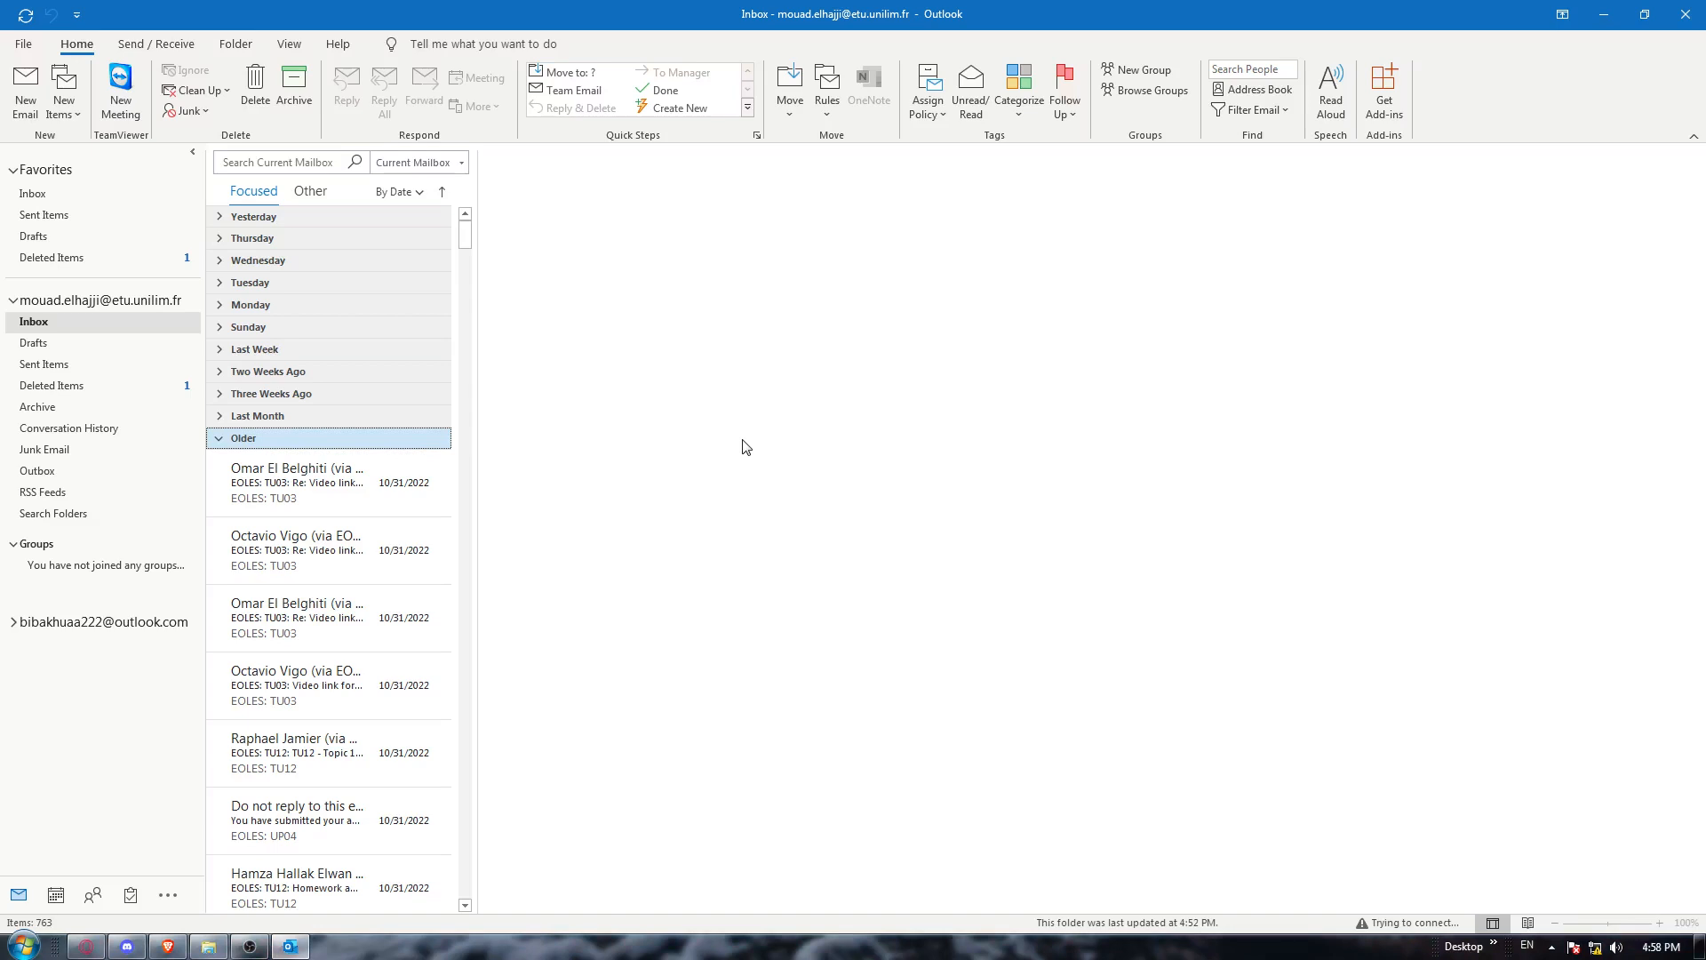
- Collapse the Older group so the inbox shows only date group headings
left_click(219, 437)
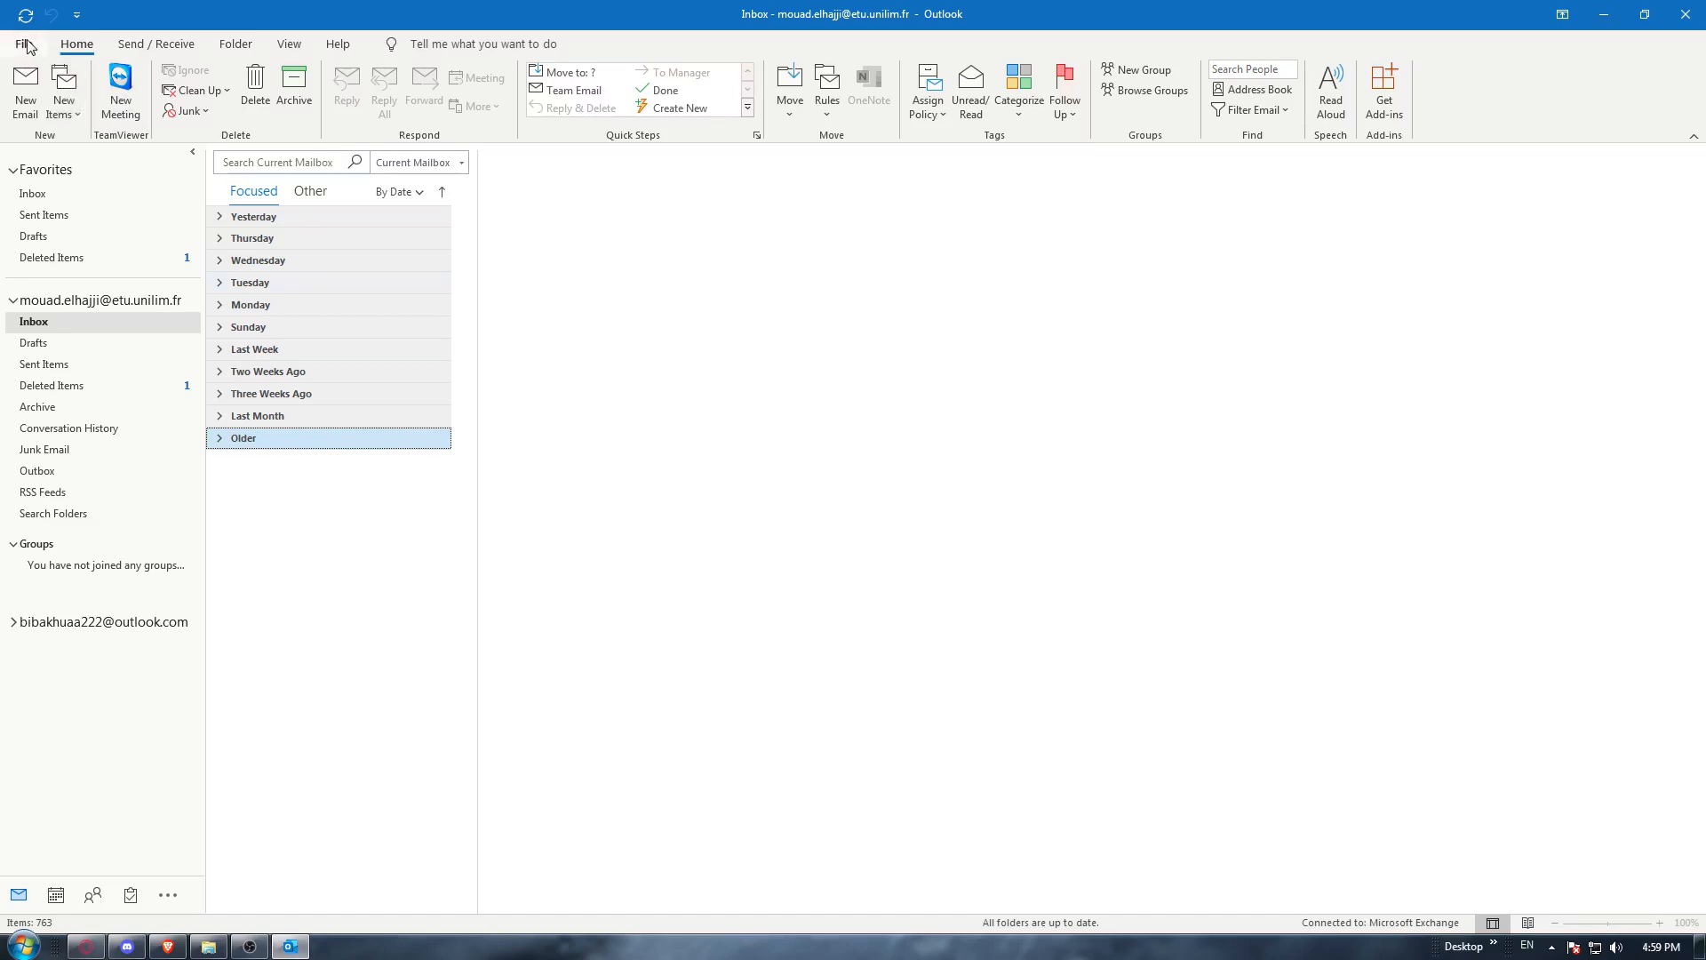
- Go to the File backstage and show the Open & Export page
left_click(23, 42)
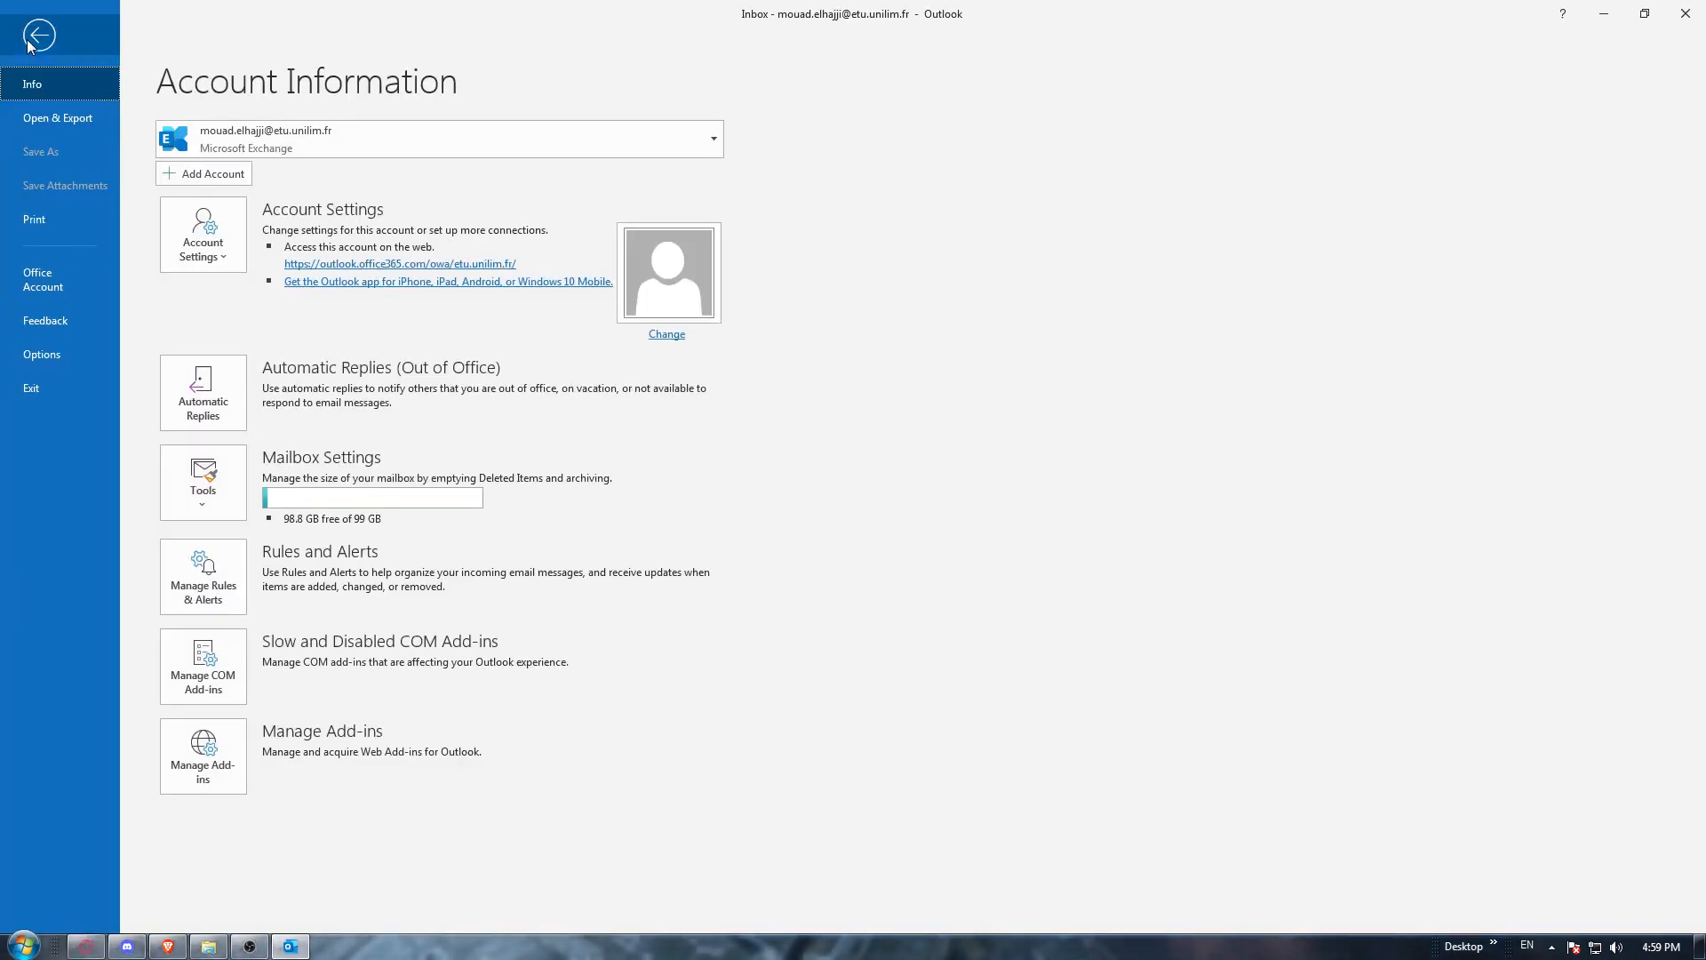
mouse_move(211, 172)
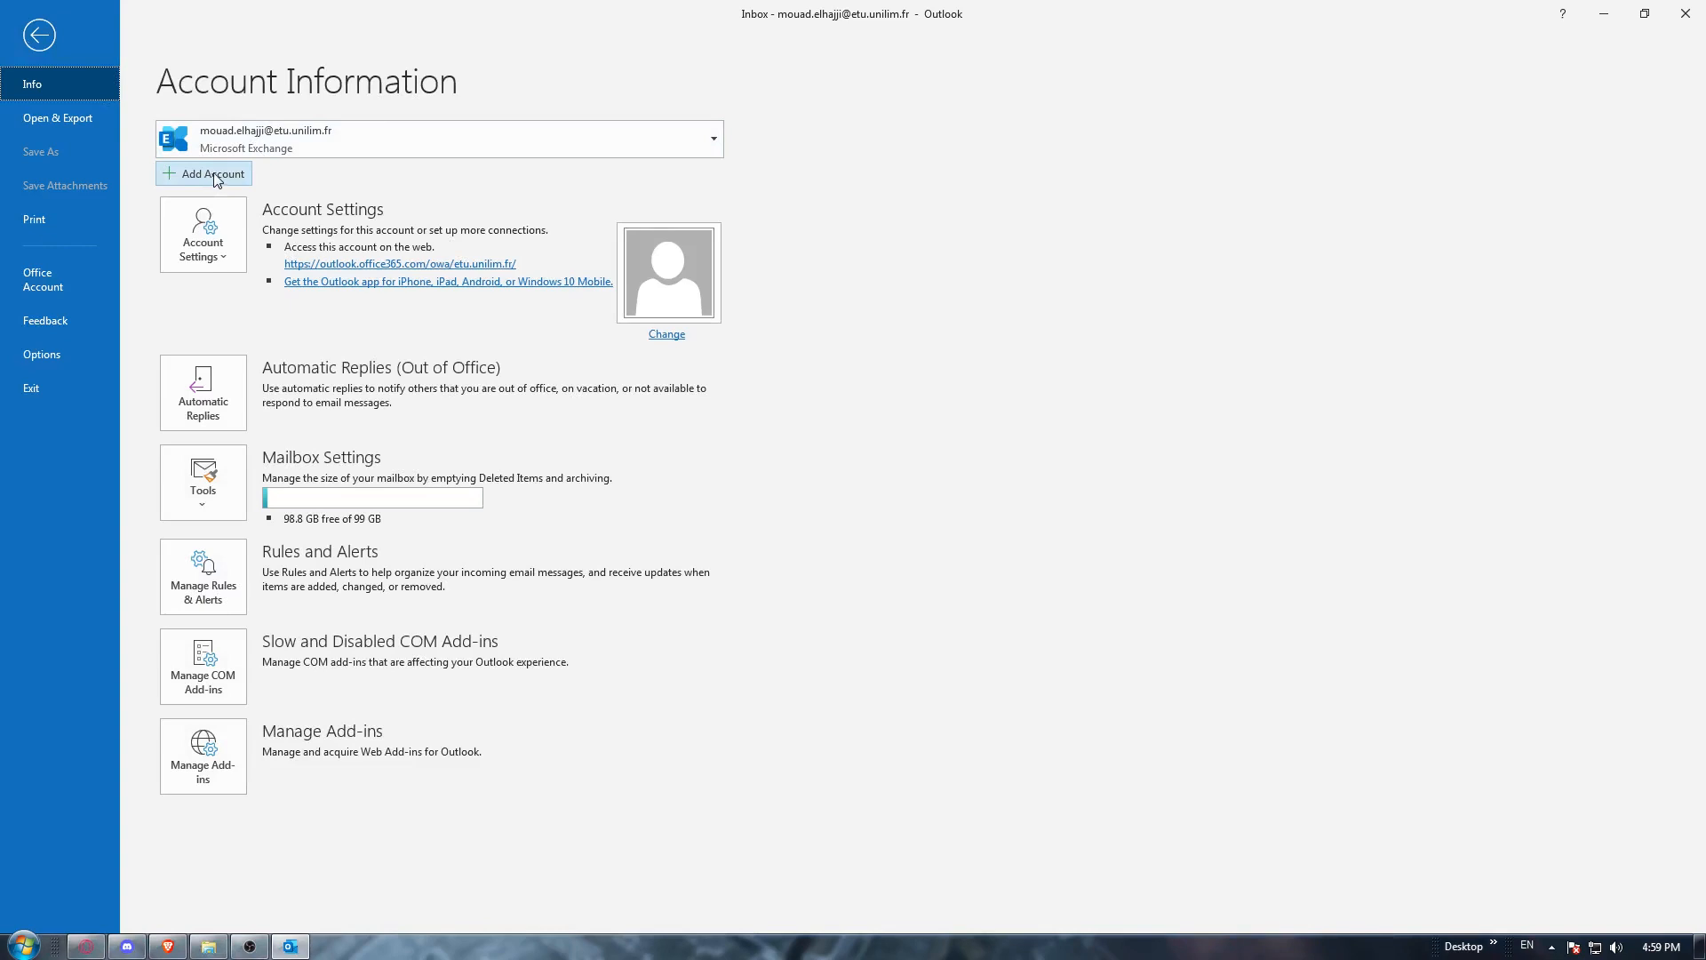
mouse_move(211, 175)
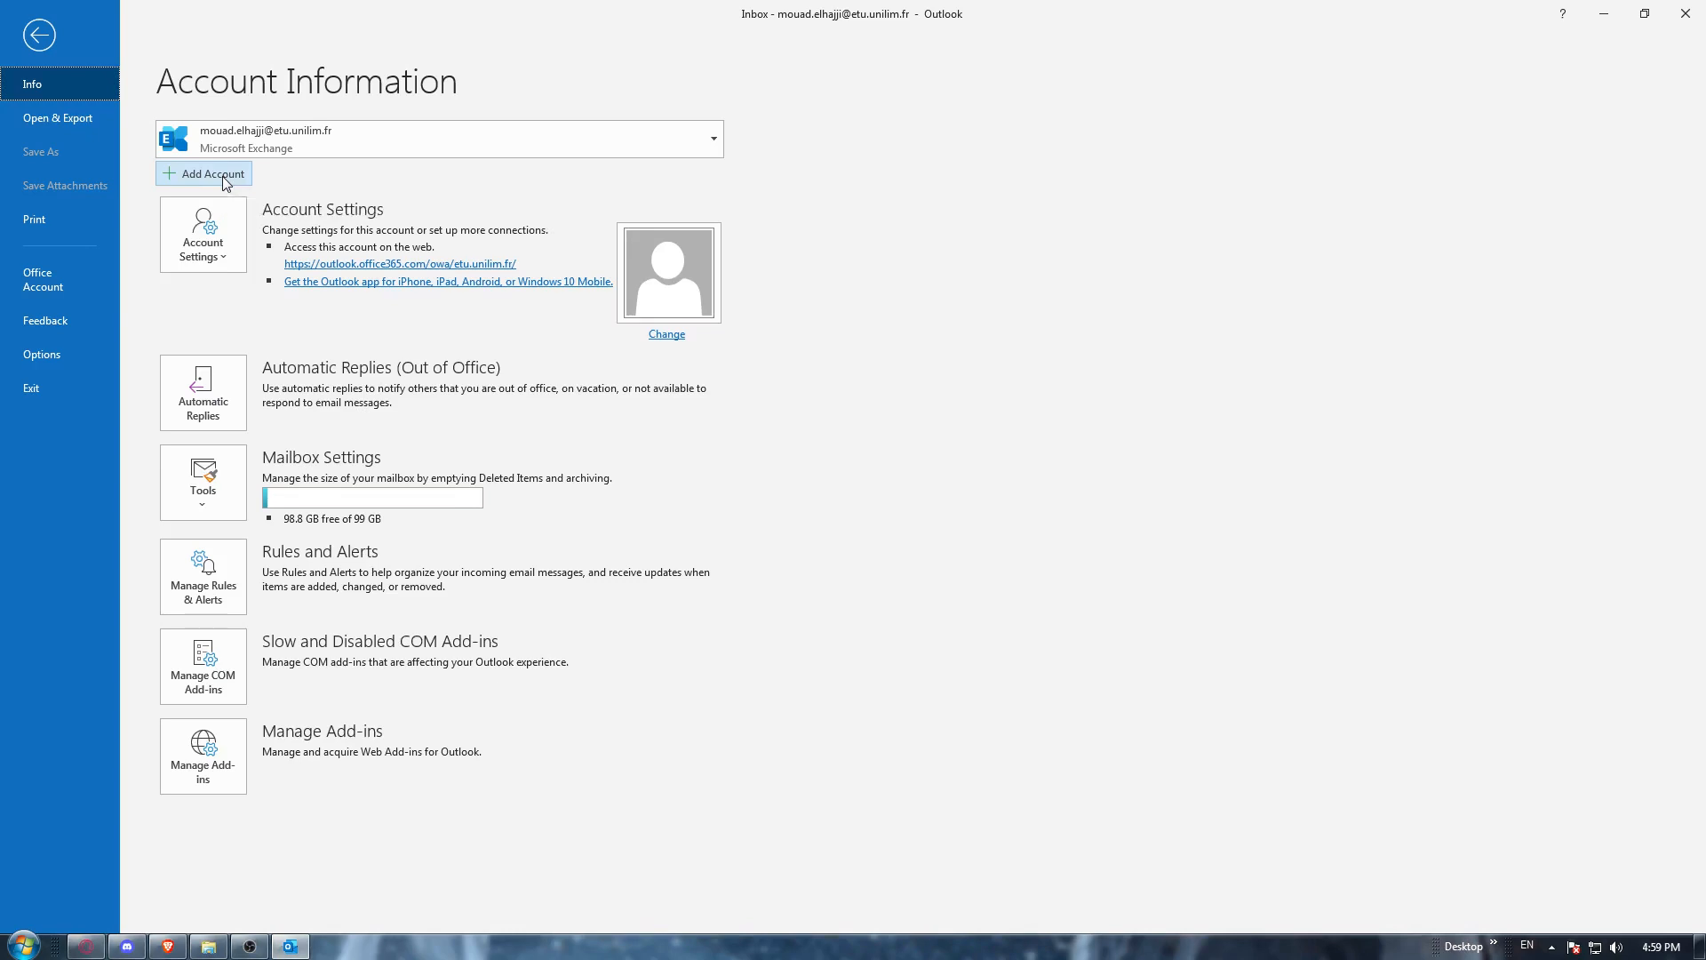
left_click(56, 117)
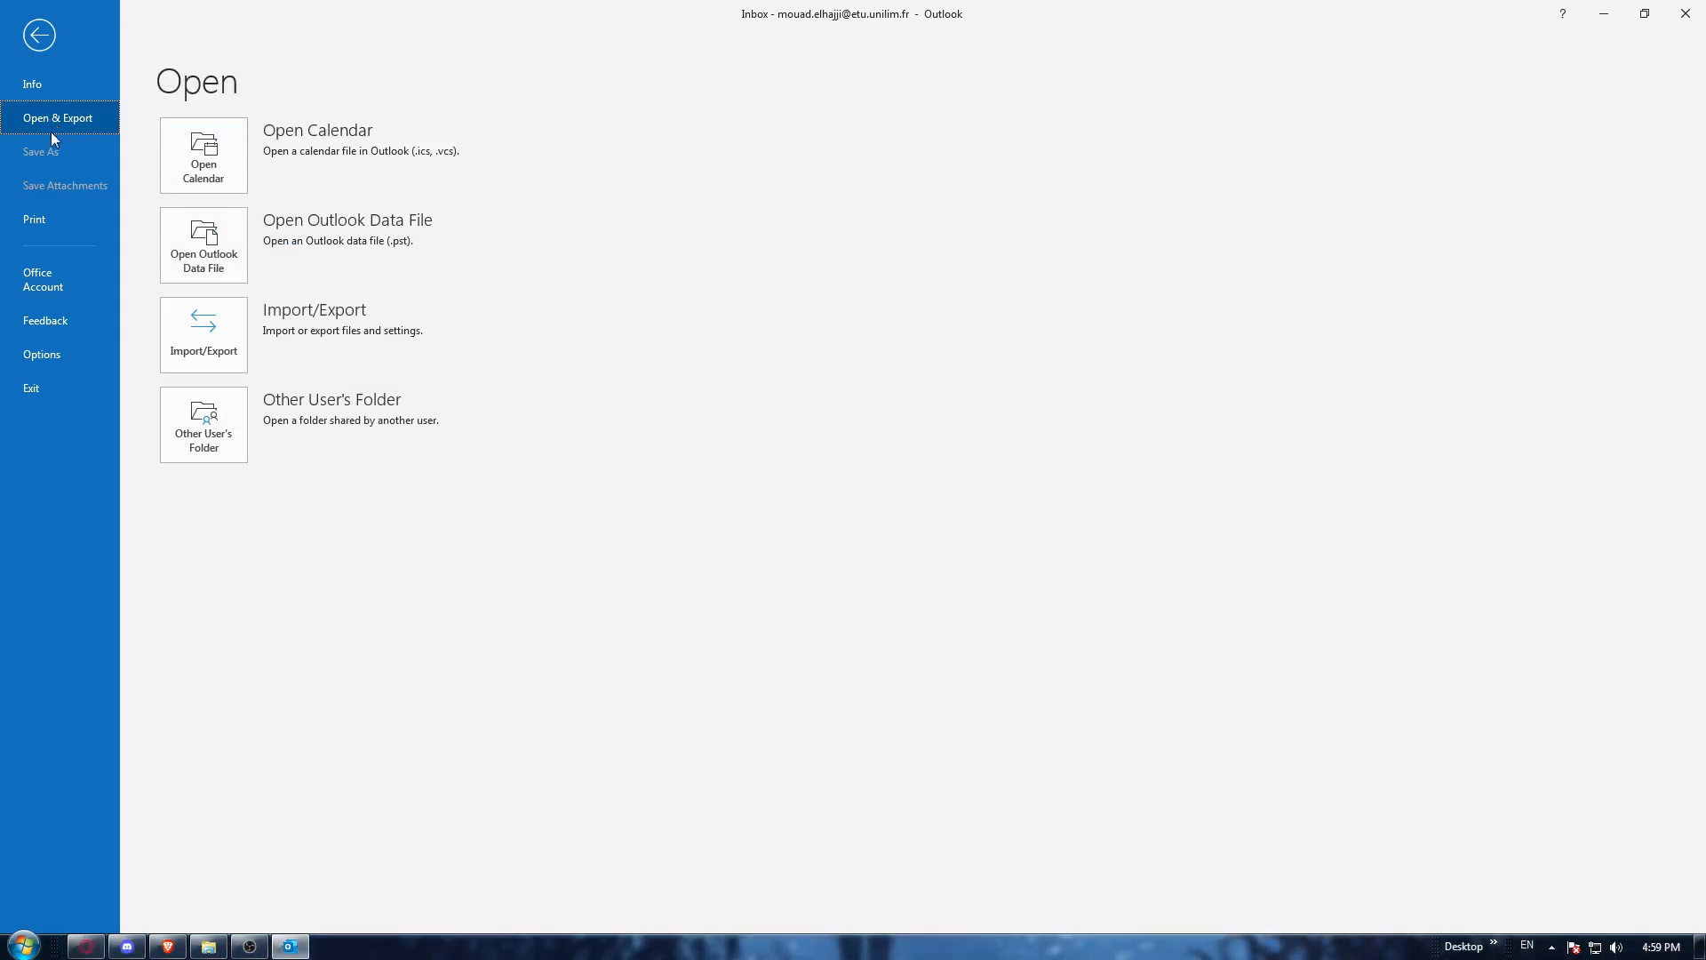
- Choose Other User's Folder to bring up the Open Other User's Folder dialog
left_click(39, 34)
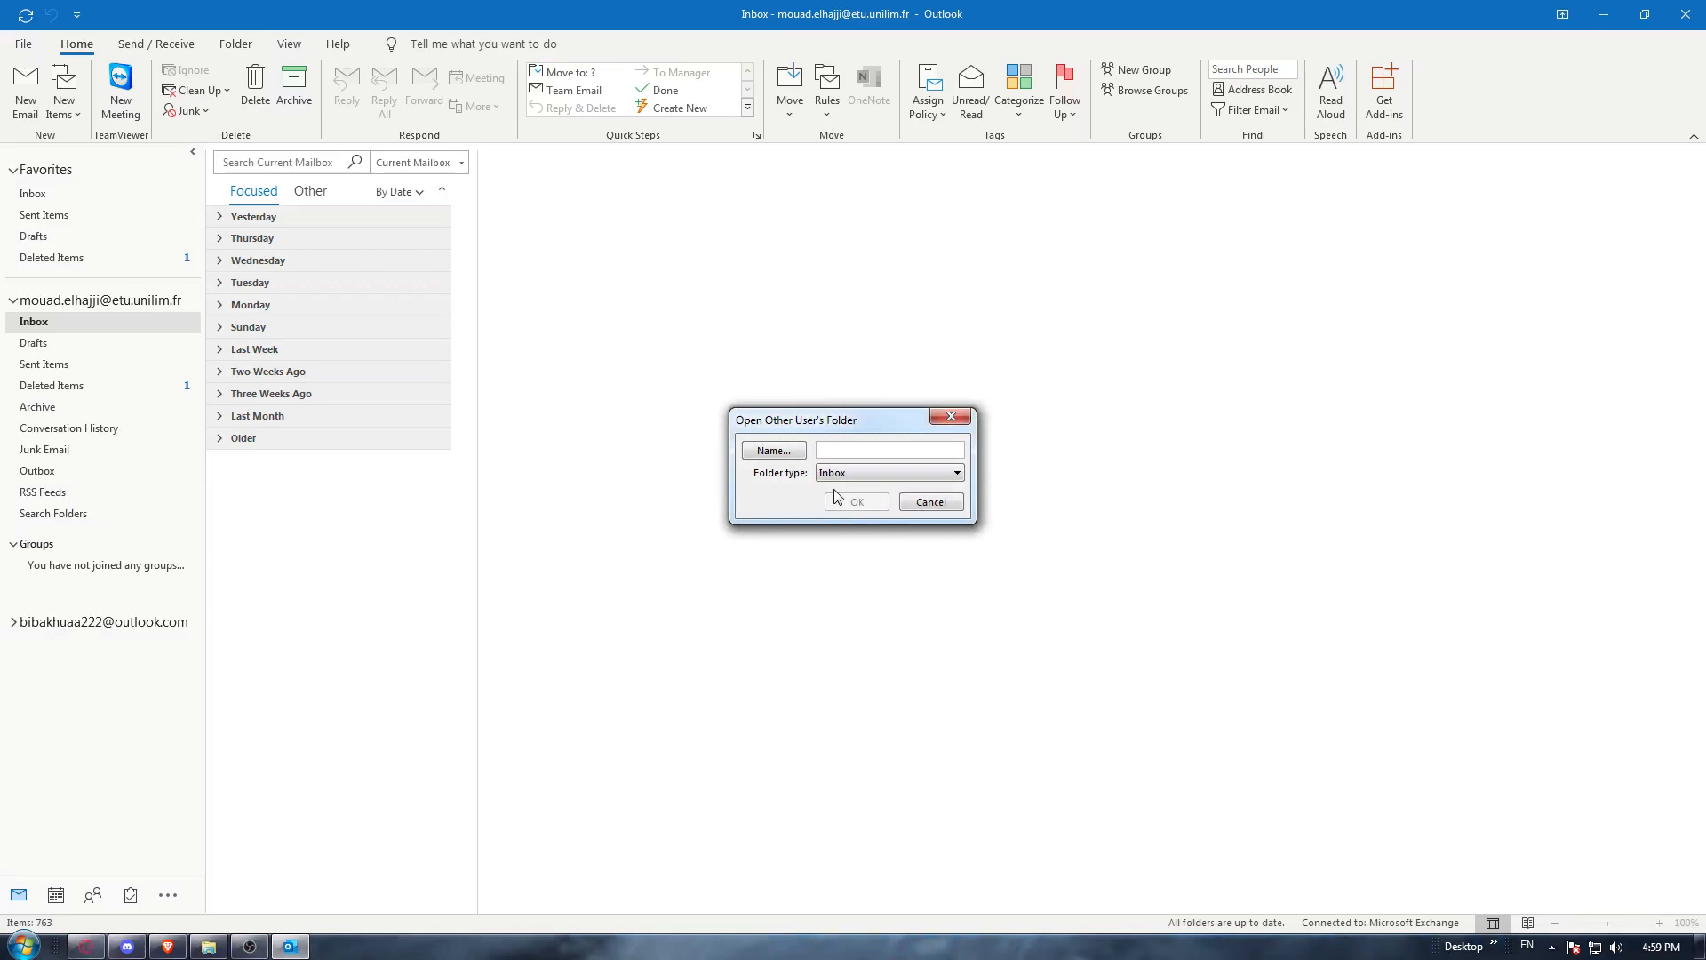
type("t")
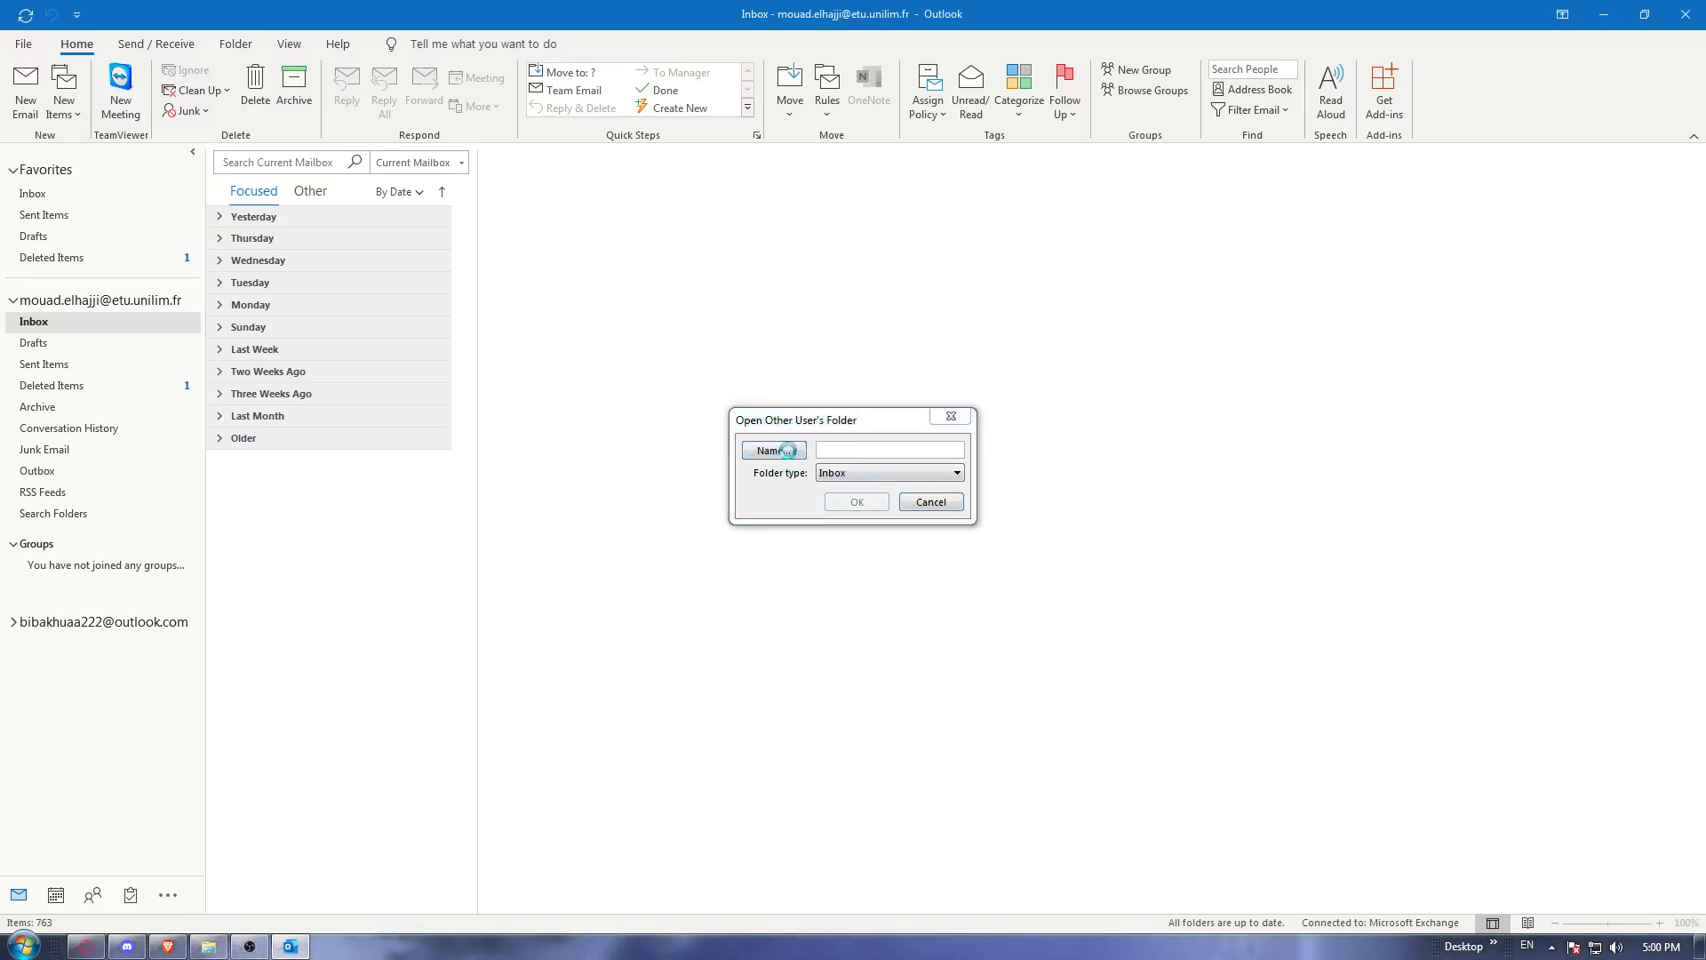
left_click(773, 450)
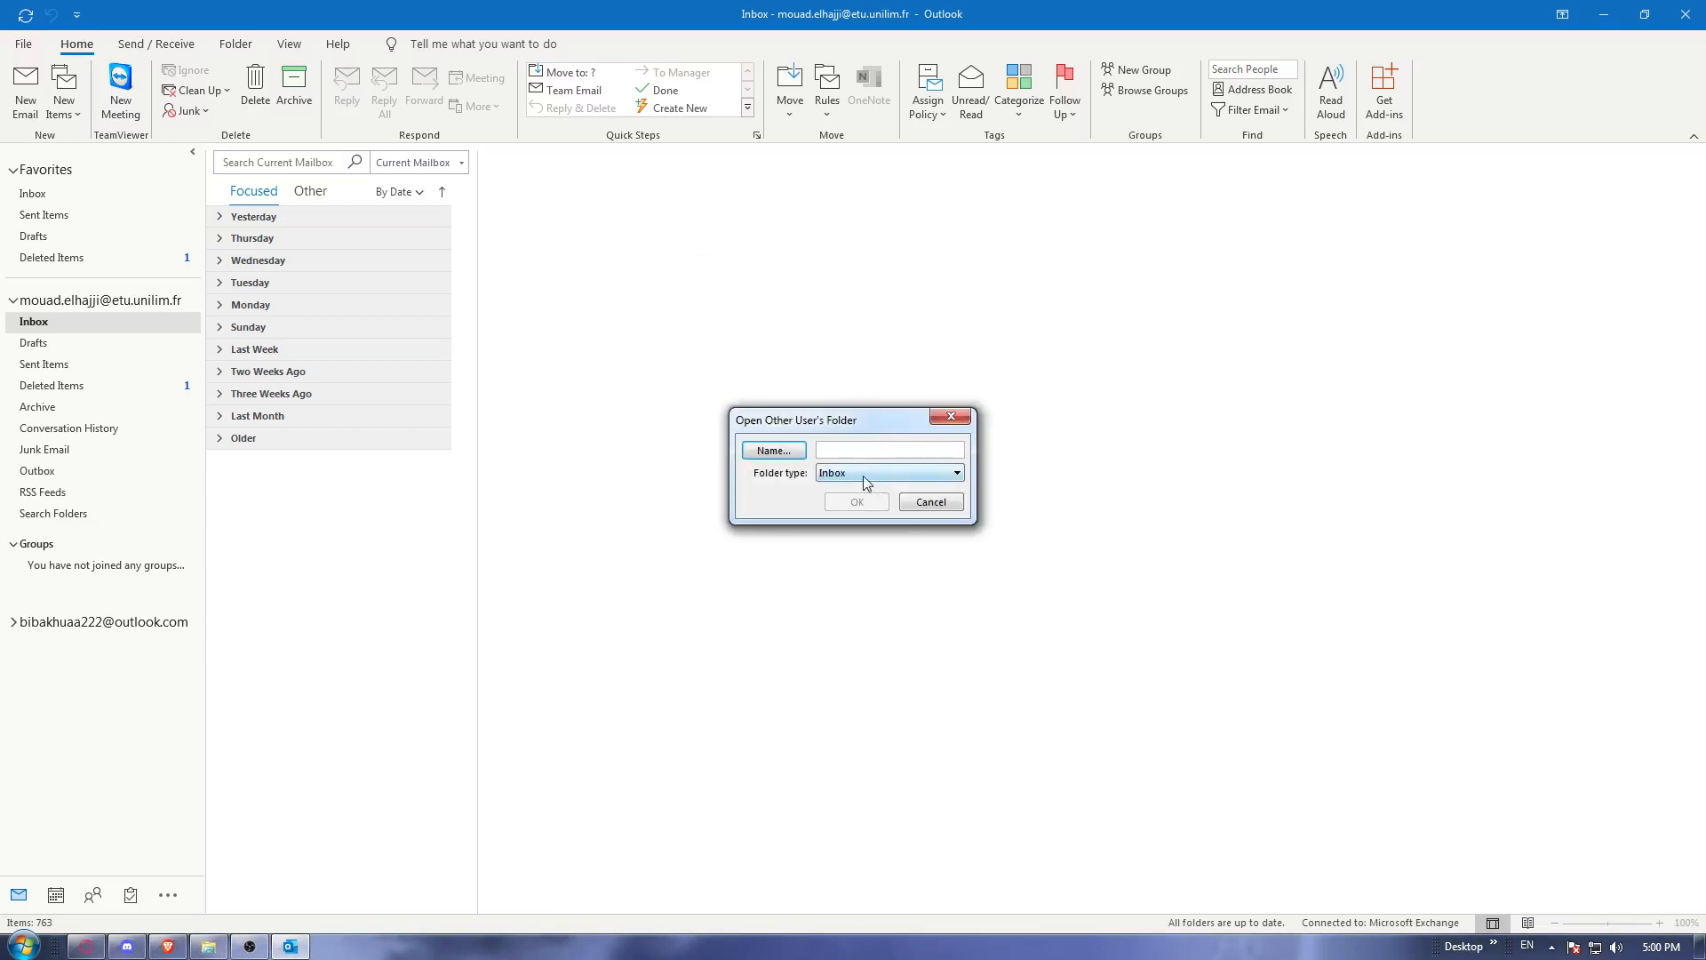
left_click(956, 473)
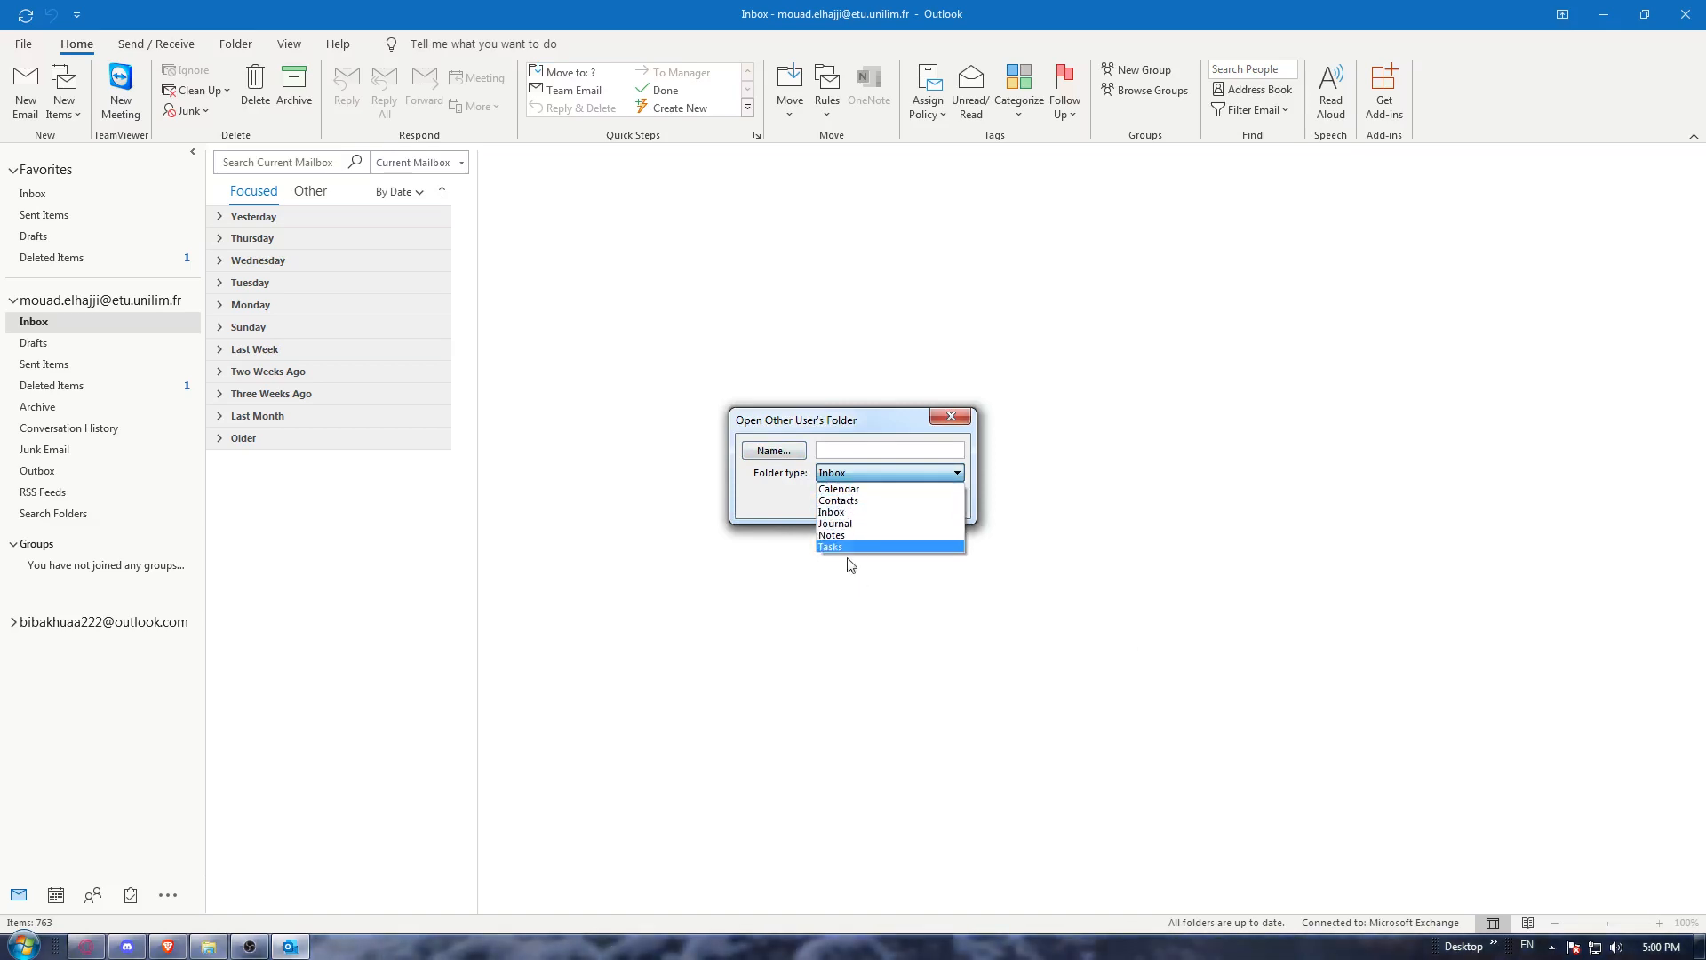
left_click(832, 512)
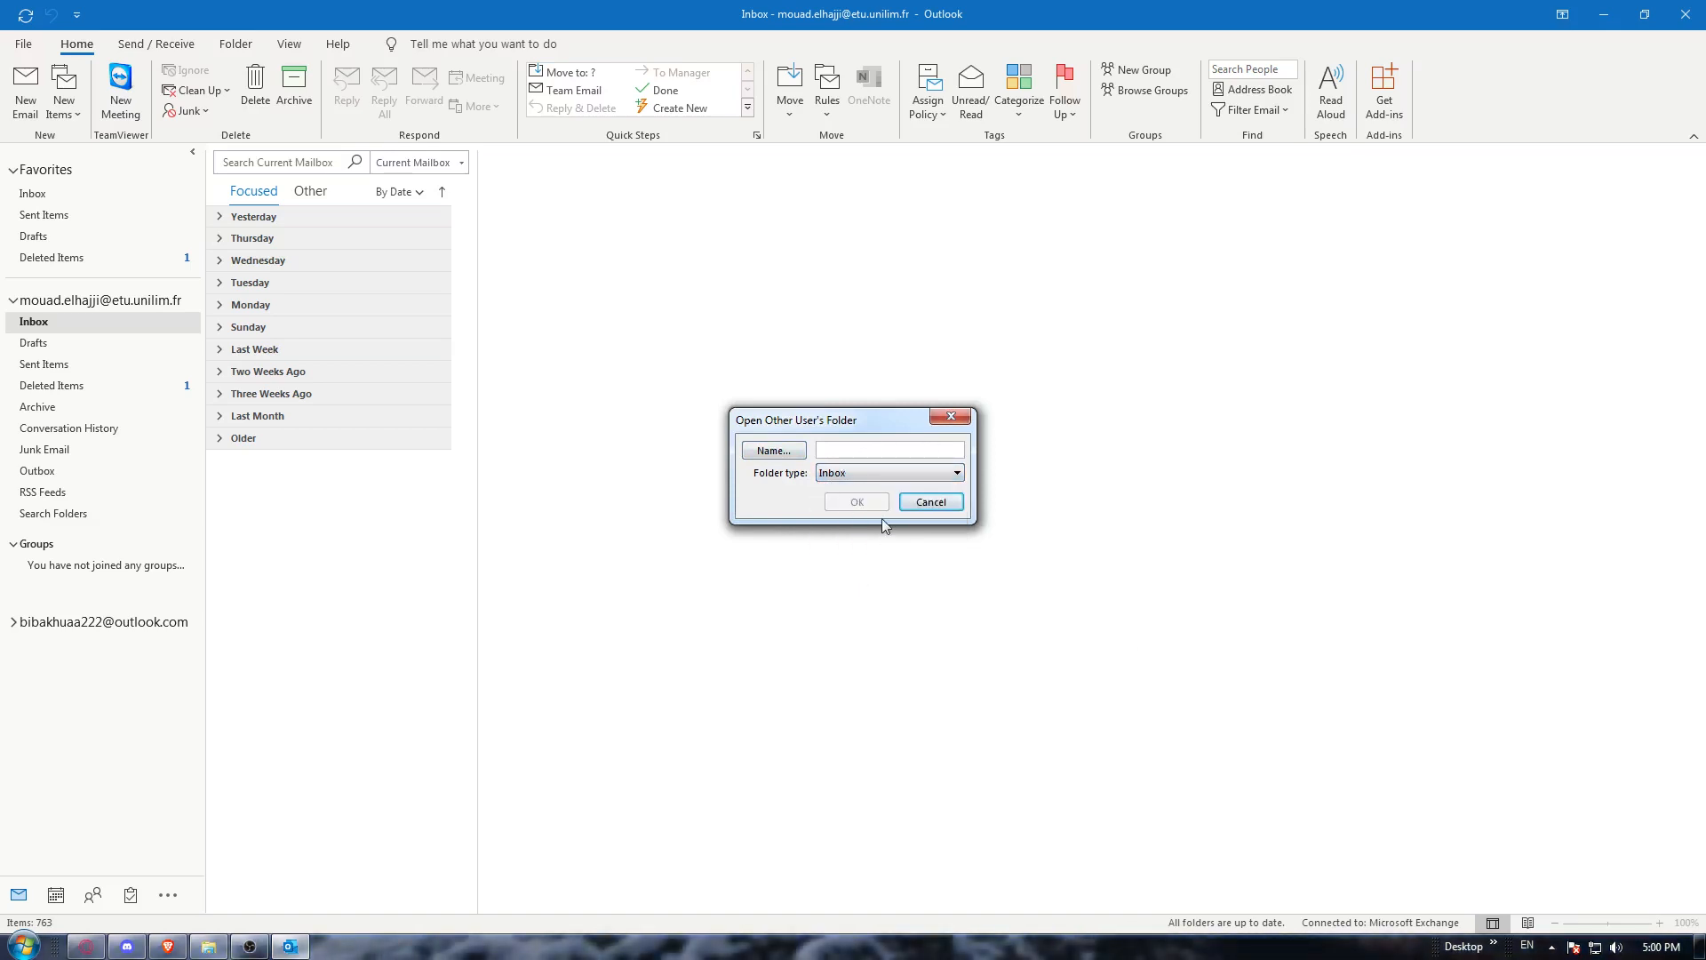